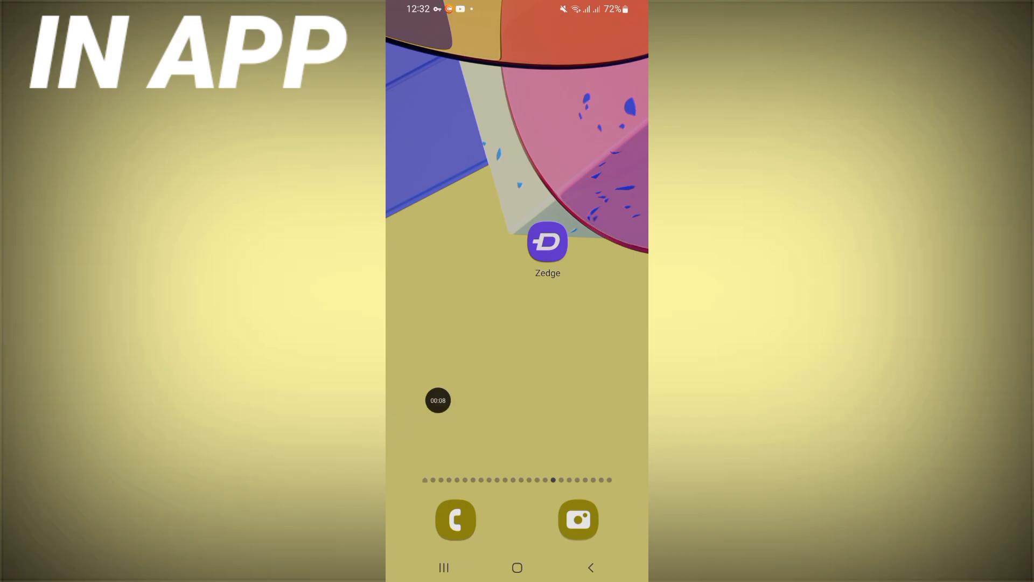
Launch the Zedge app from the Android home screen
{"action": "left_click", "coordinate": [548, 241]}
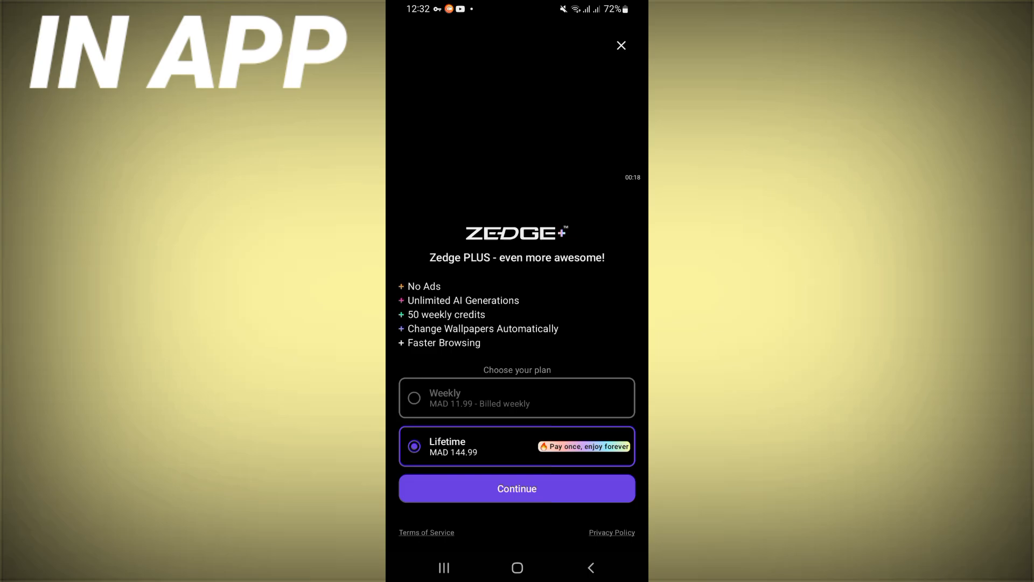
Dismiss the Zedge PLUS offer and open Uploads under My Zedge
{"action": "left_click", "coordinate": [621, 46]}
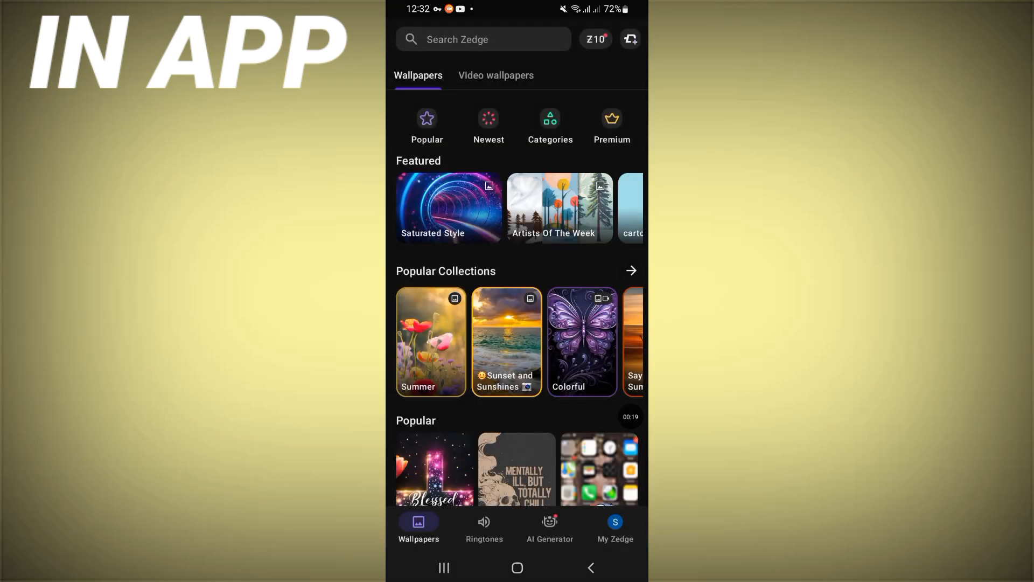
{"action": "left_click", "coordinate": [615, 527]}
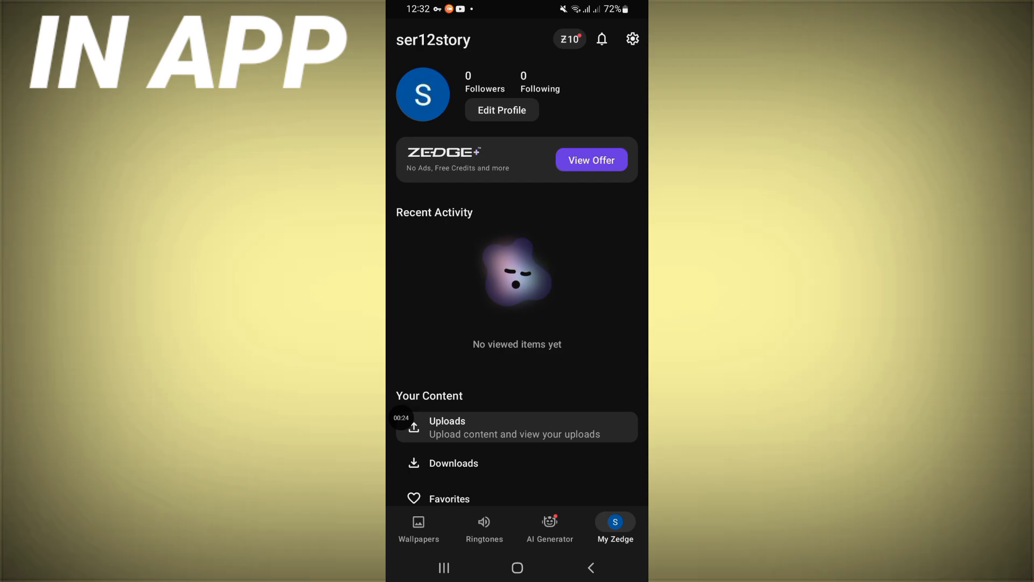
{"action": "left_click", "coordinate": [518, 427]}
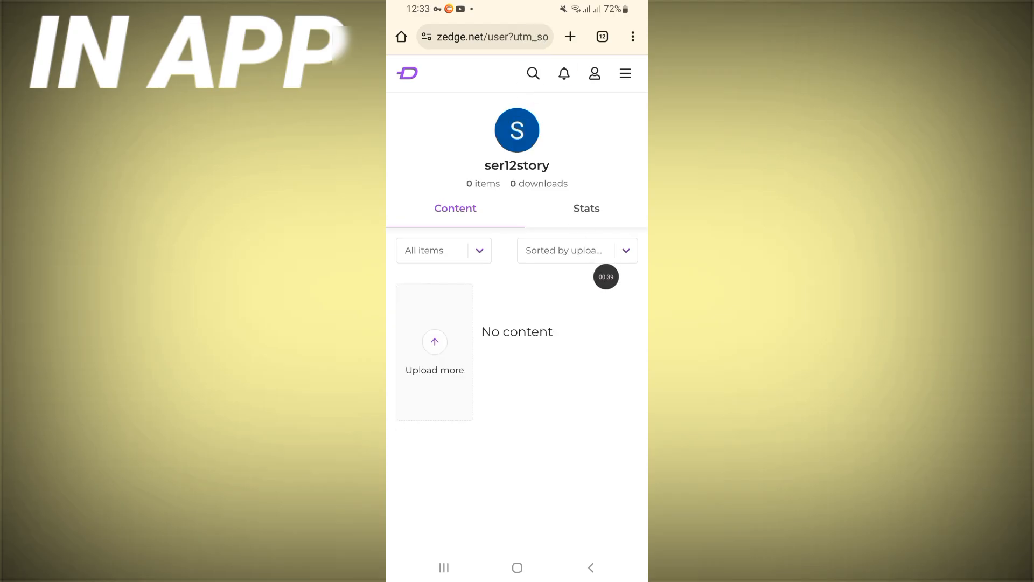
Start a new upload and choose to browse the phone for a file
{"action": "left_click", "coordinate": [434, 343]}
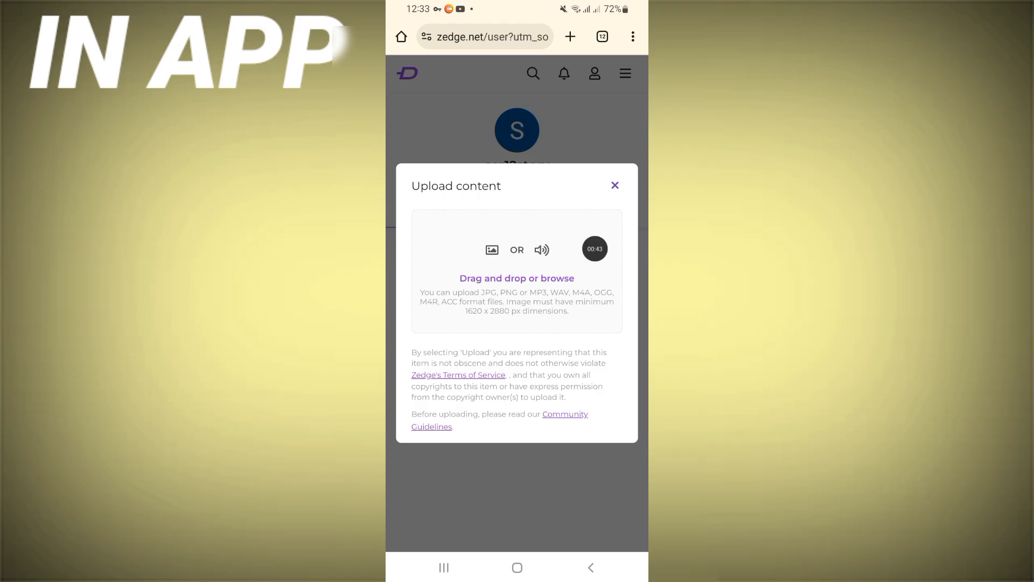
{"action": "left_click", "coordinate": [492, 249]}
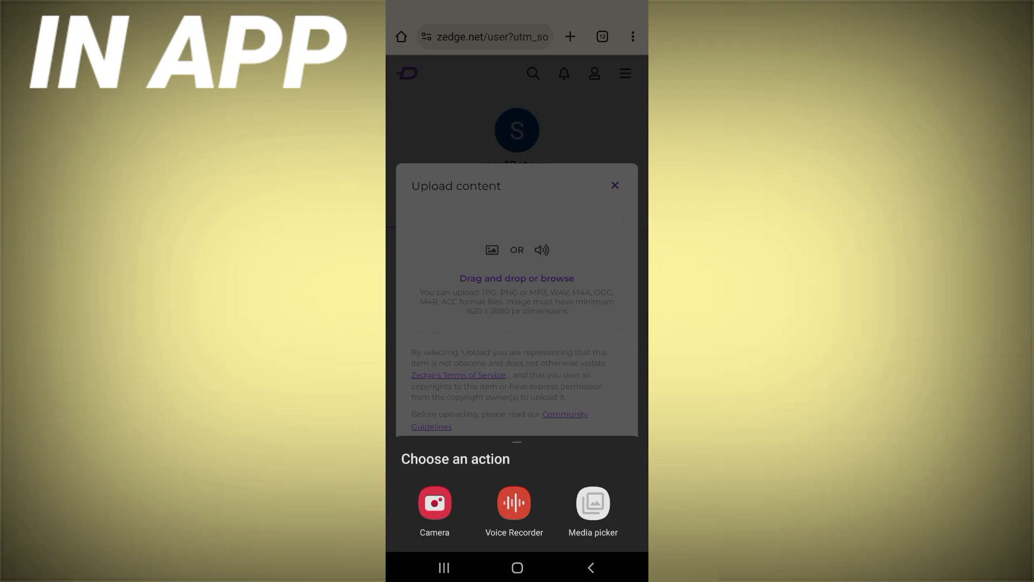
Choose Media picker as the file source for the upload
{"action": "left_click", "coordinate": [593, 504]}
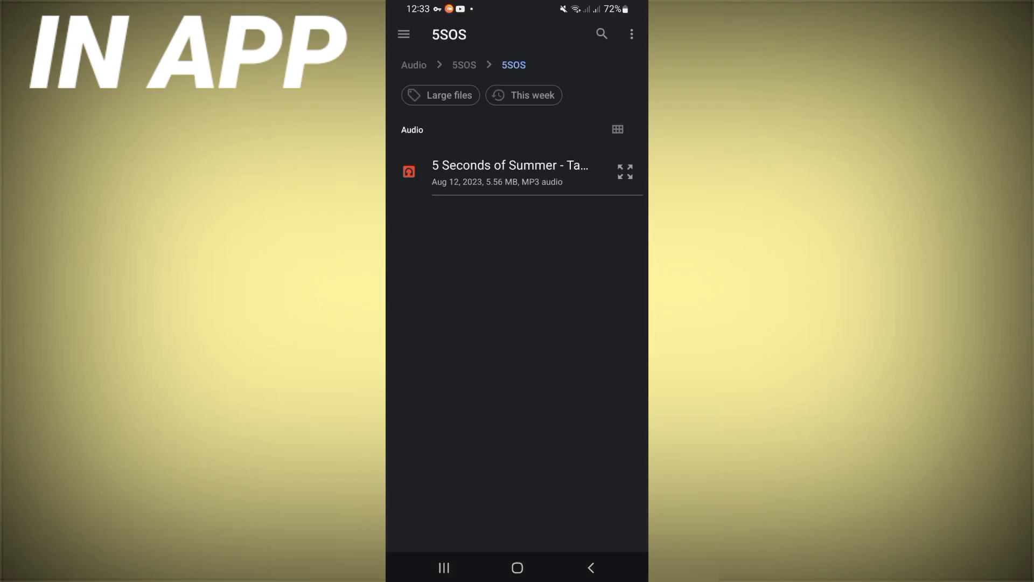
Navigate from Audio into the 5 Seconds of Summer folder holding one MP3
{"action": "left_click", "coordinate": [404, 35]}
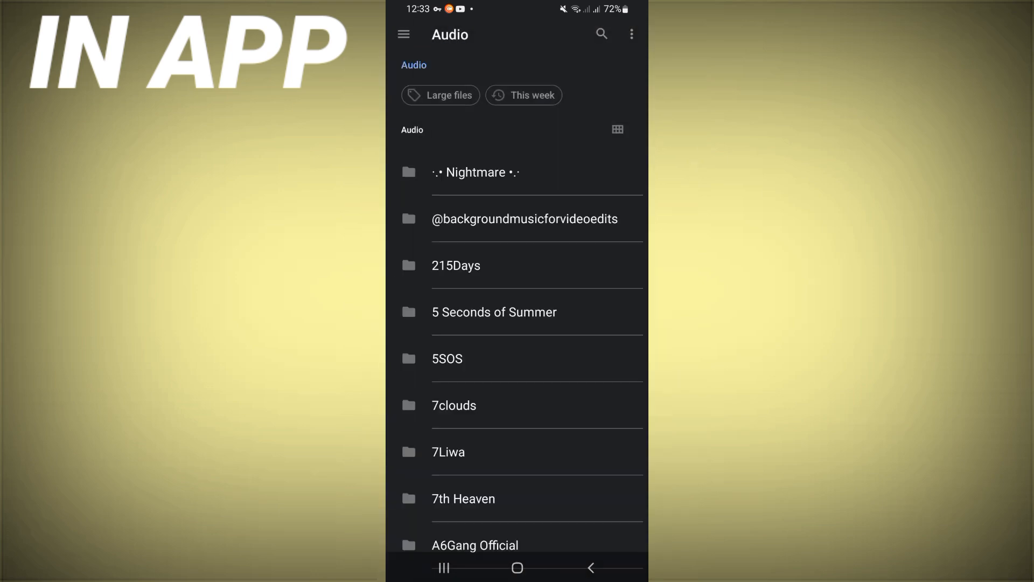
{"action": "scroll", "scroll_direction": "down", "scroll_amount": 3}
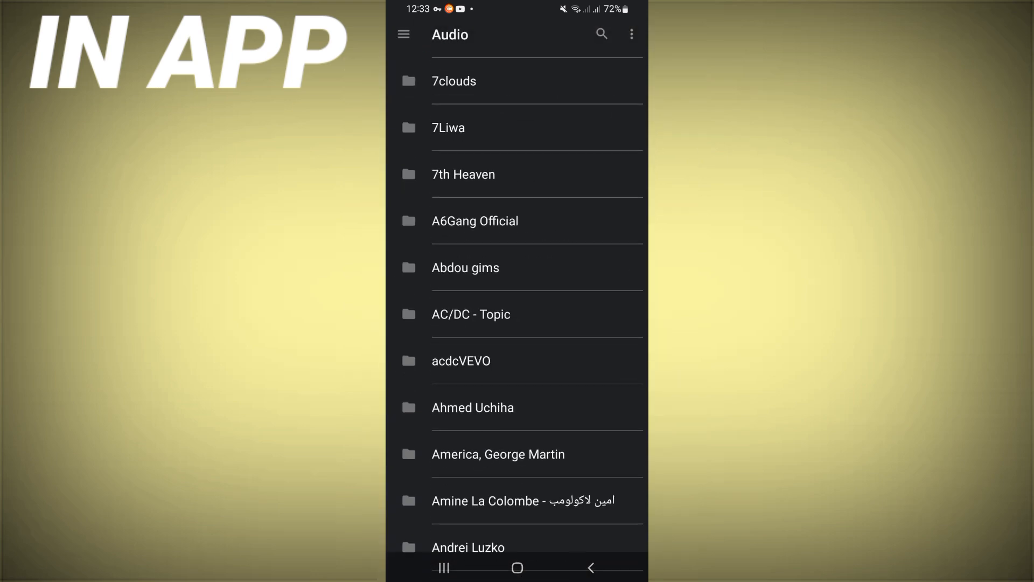
{"action": "scroll", "scroll_direction": "down", "scroll_amount": 3}
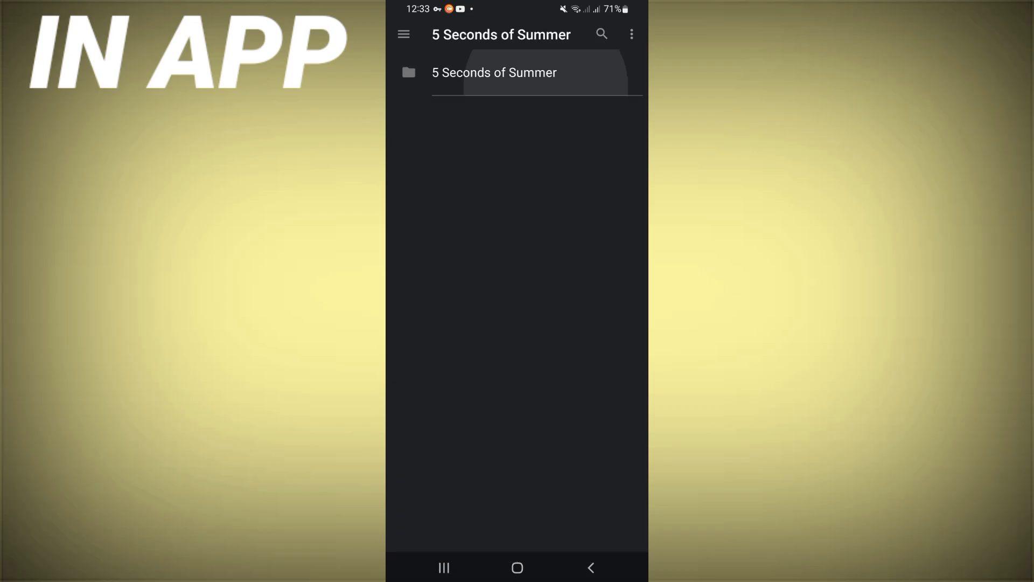
{"action": "left_click", "coordinate": [494, 73]}
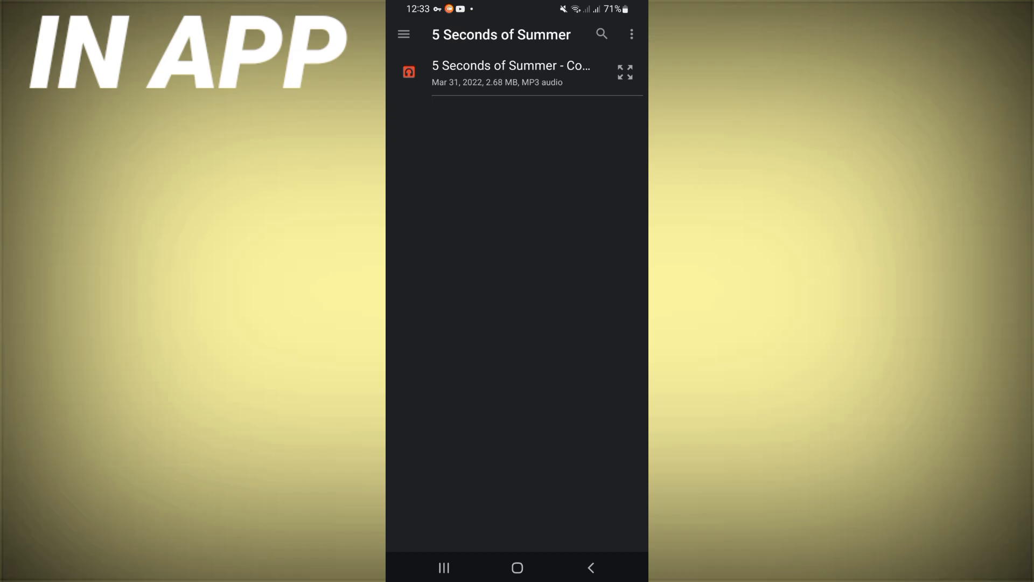